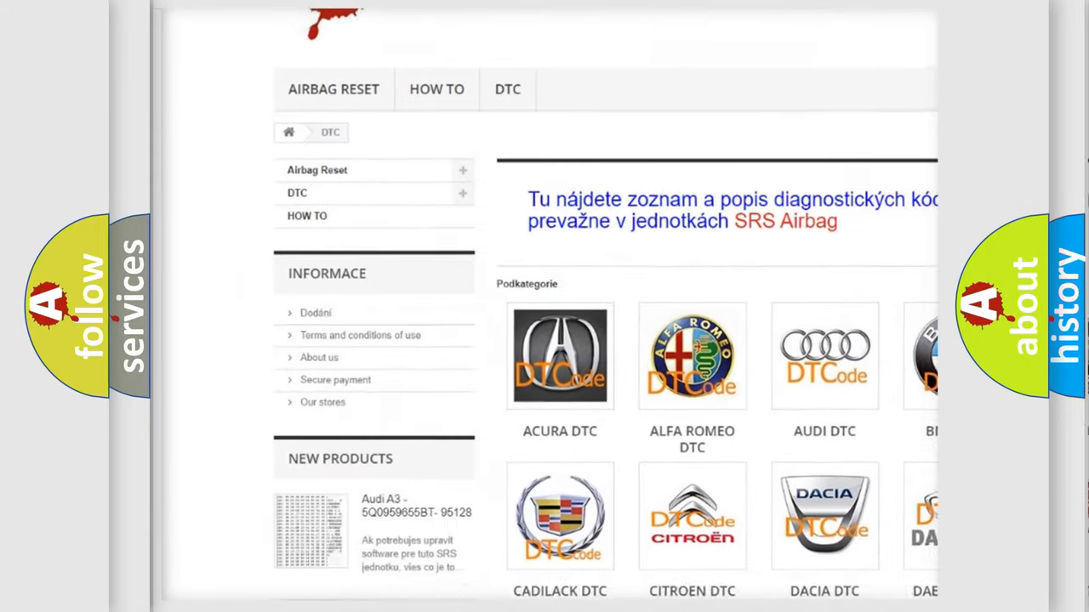
scroll("down", 3)
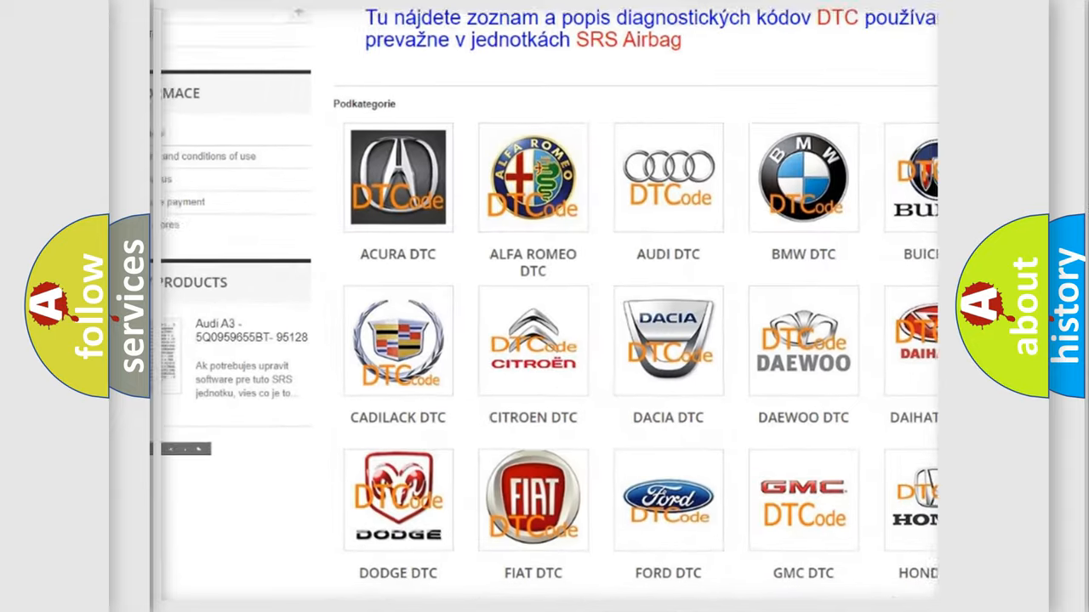
scroll("down", 3)
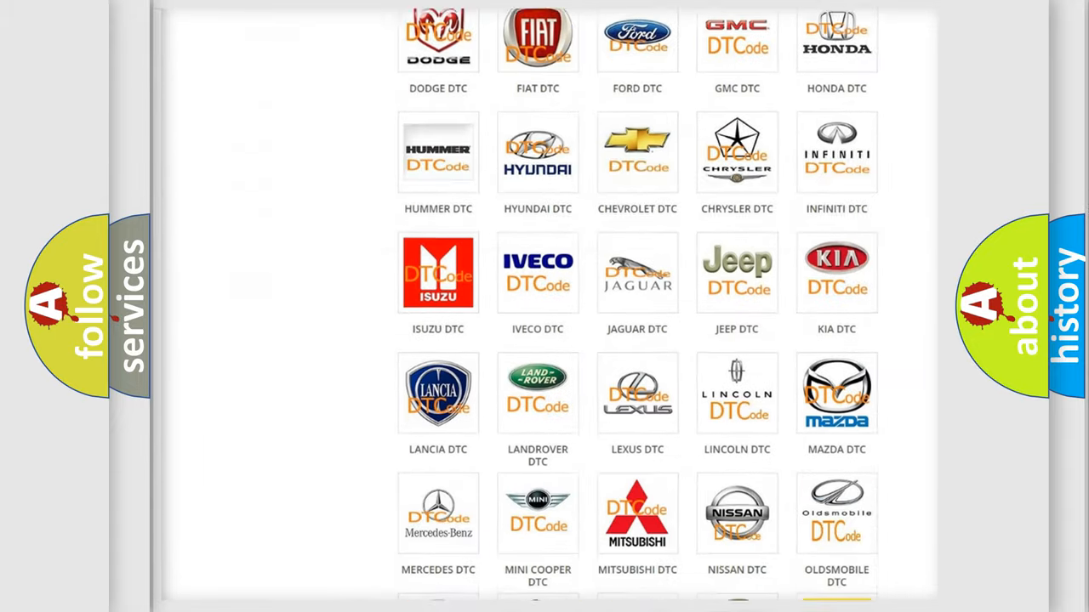
scroll("down", 3)
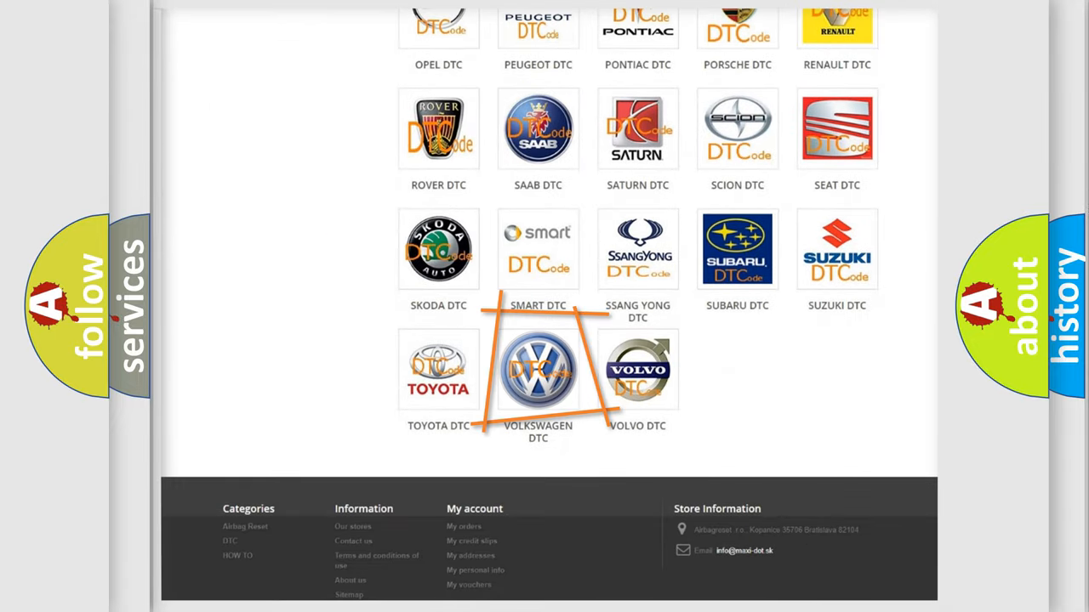